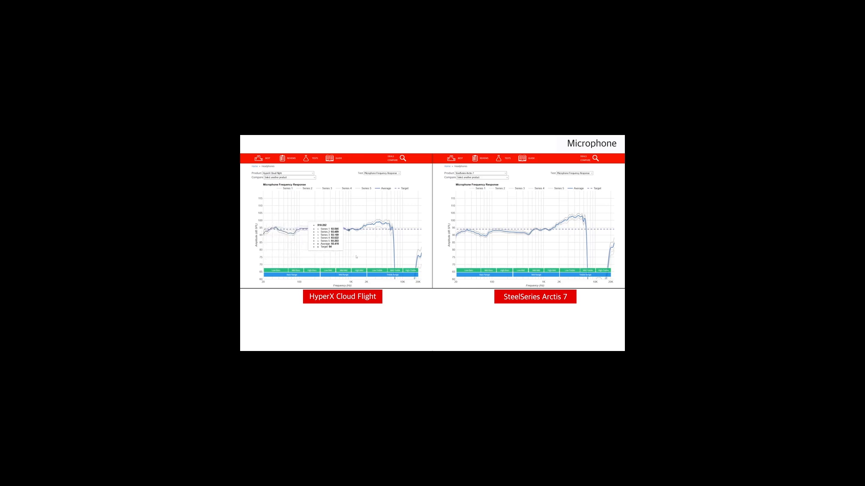
pyautogui.moveTo(467, 250)
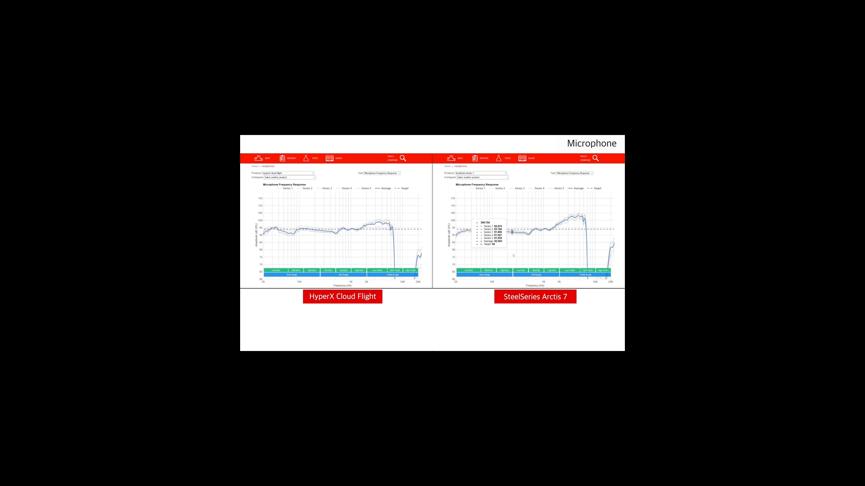
pyautogui.moveTo(543, 231)
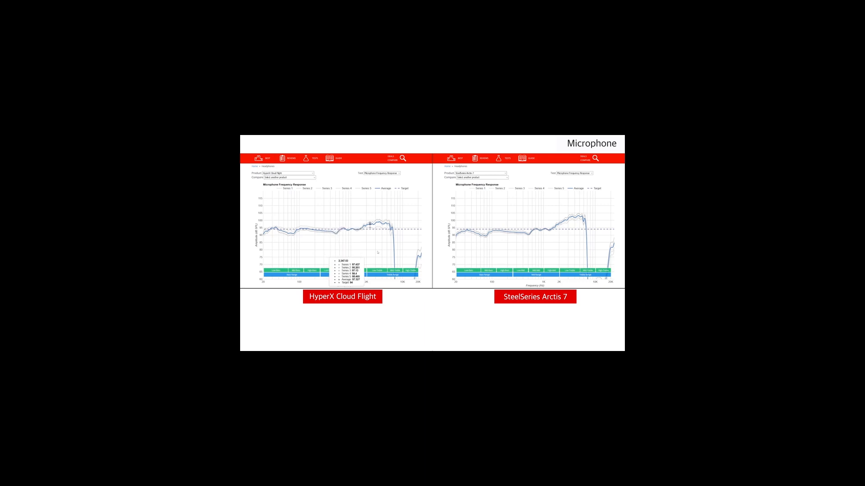
pyautogui.moveTo(364, 226)
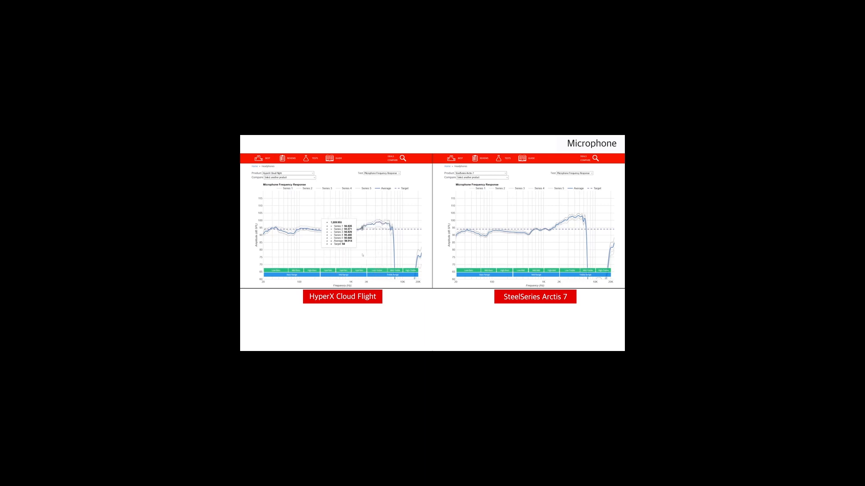
pyautogui.moveTo(360, 230)
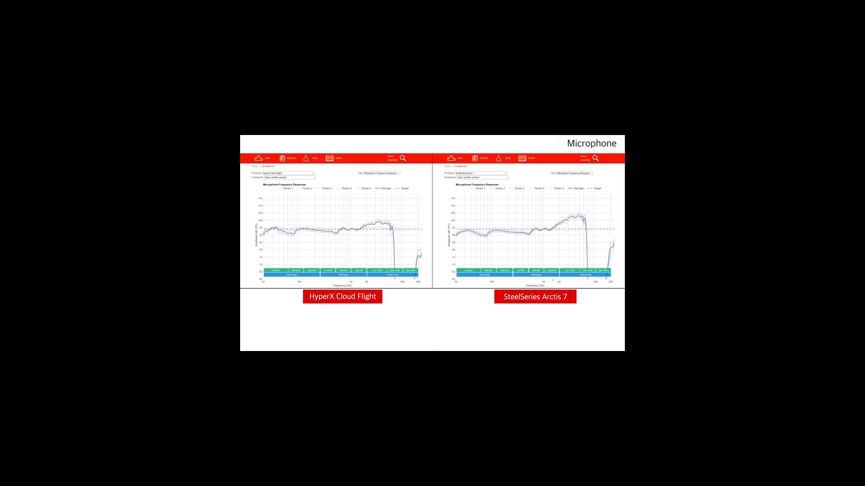
pyautogui.moveTo(560, 227)
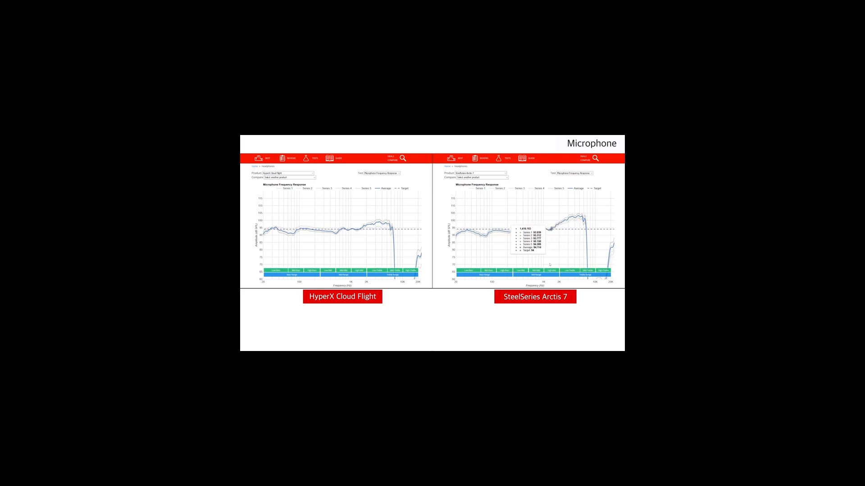
pyautogui.moveTo(549, 265)
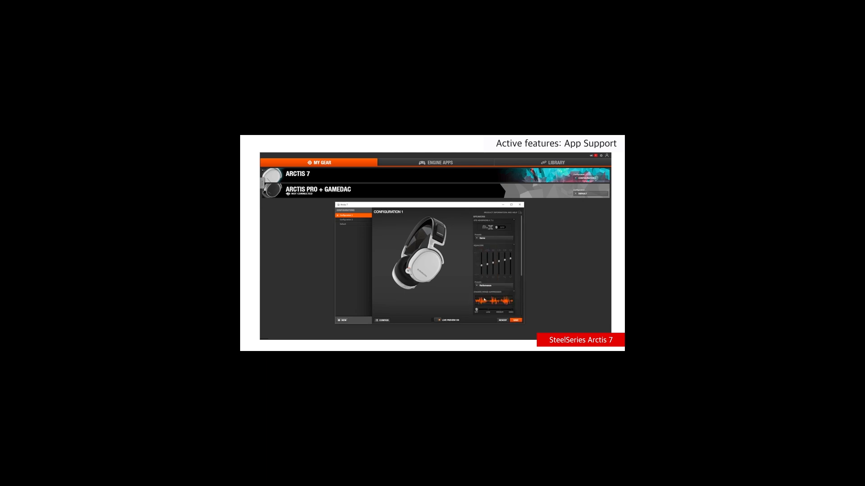
# Open the Arctis 7 Configuration 1 window showing its equalizer levels and presets.
pyautogui.click(493, 238)
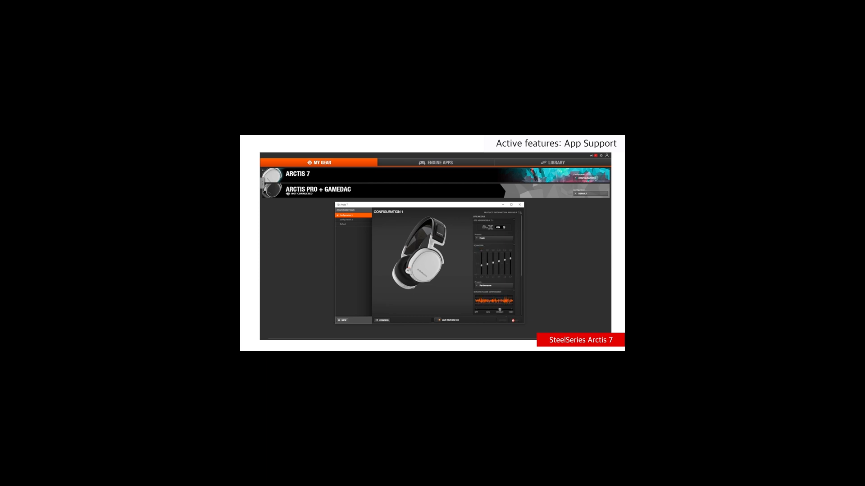
pyautogui.click(353, 221)
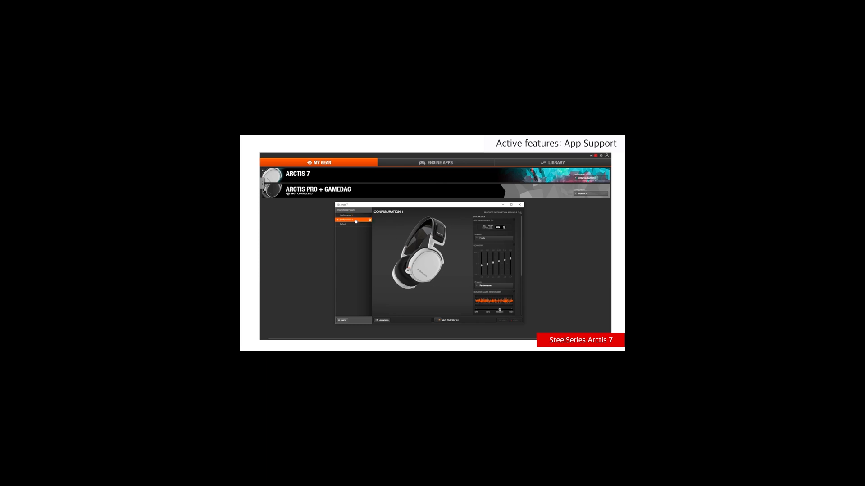